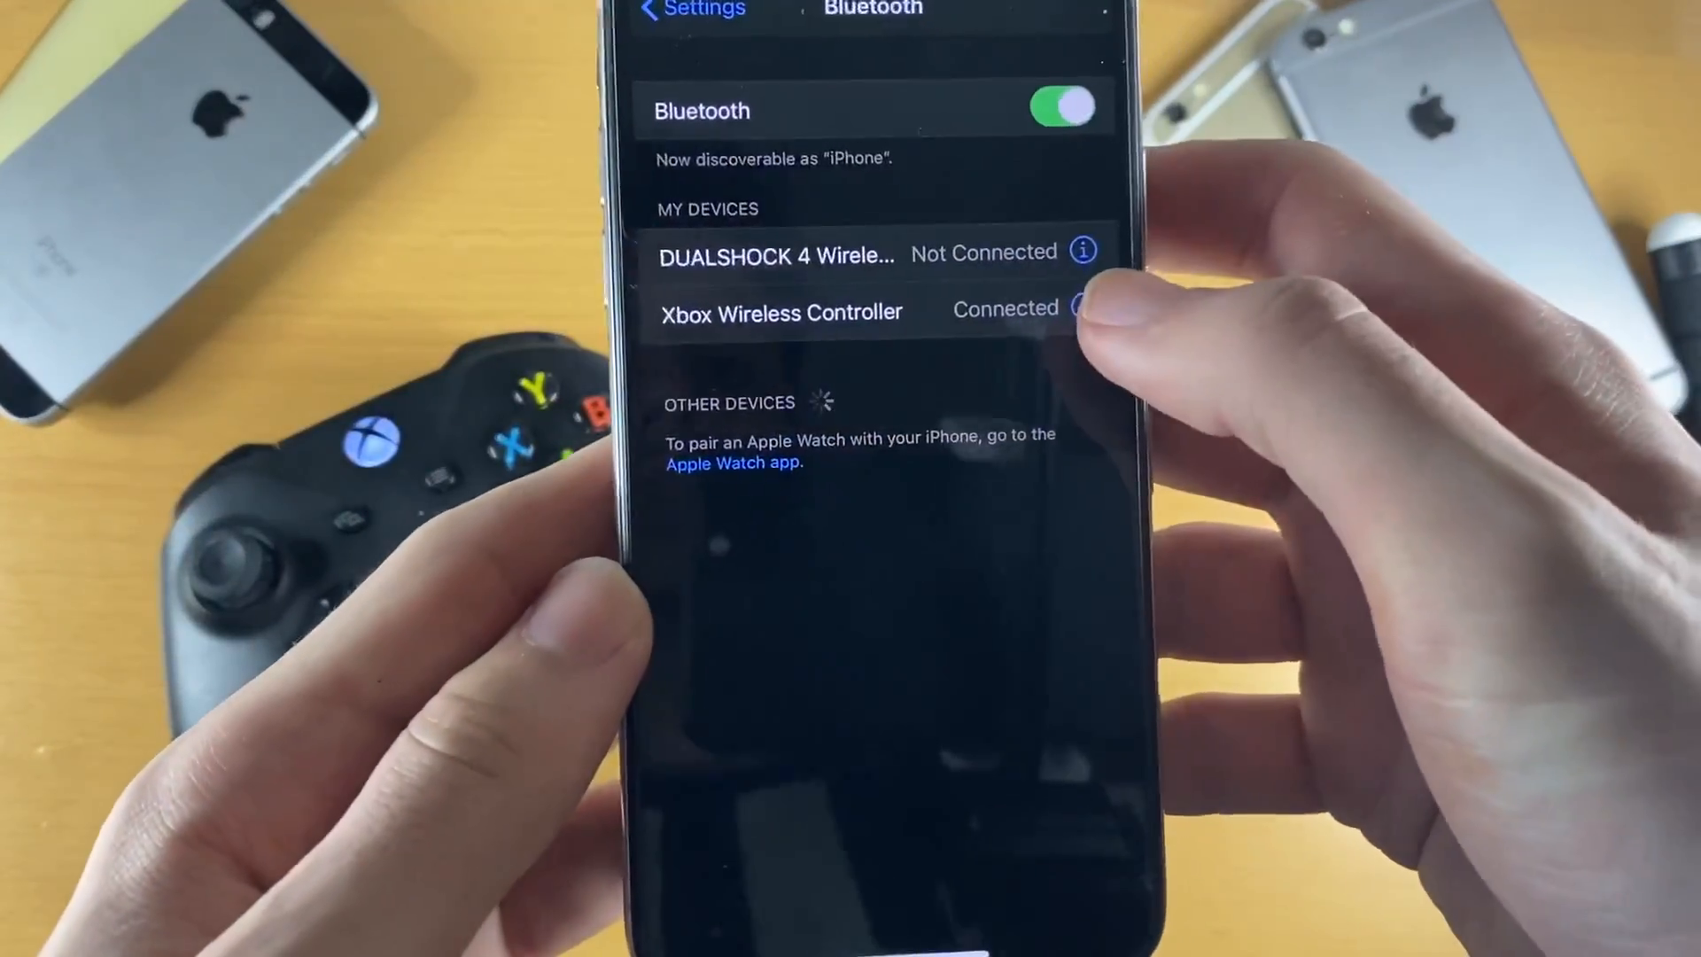
# Open the Xbox Wireless Controller's Bluetooth device details.
pyautogui.click(1083, 307)
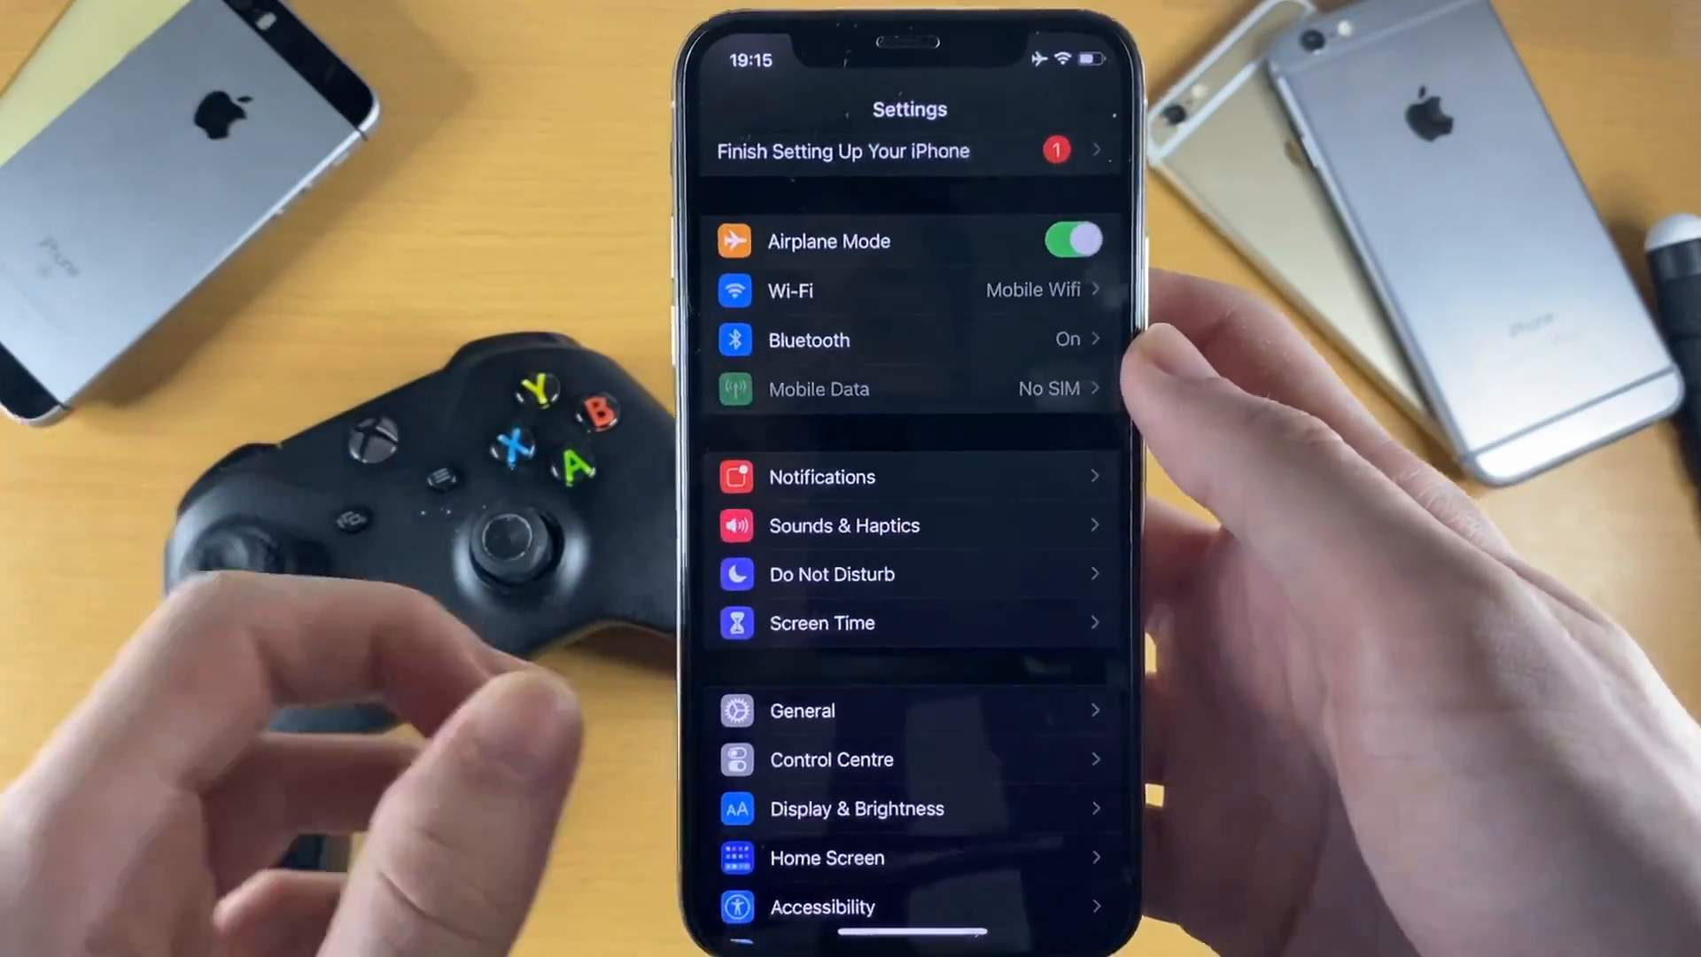
# Open the phone's About page to check the software version is 14.0.
pyautogui.scroll(-3)
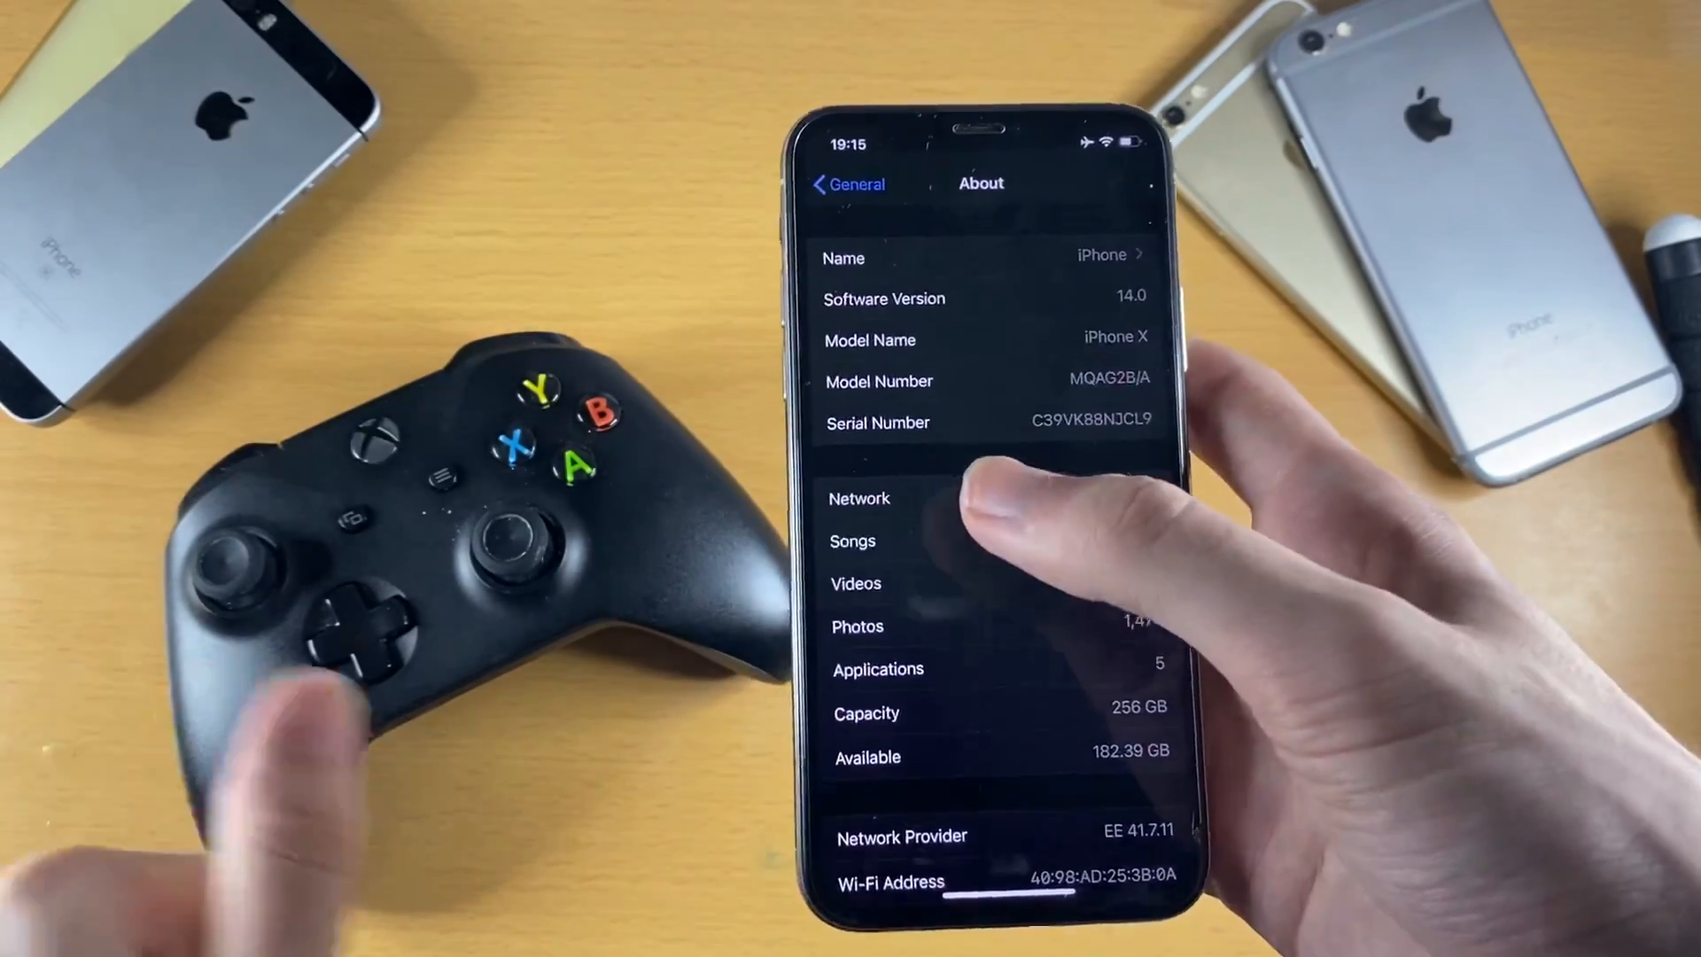
pyautogui.click(846, 183)
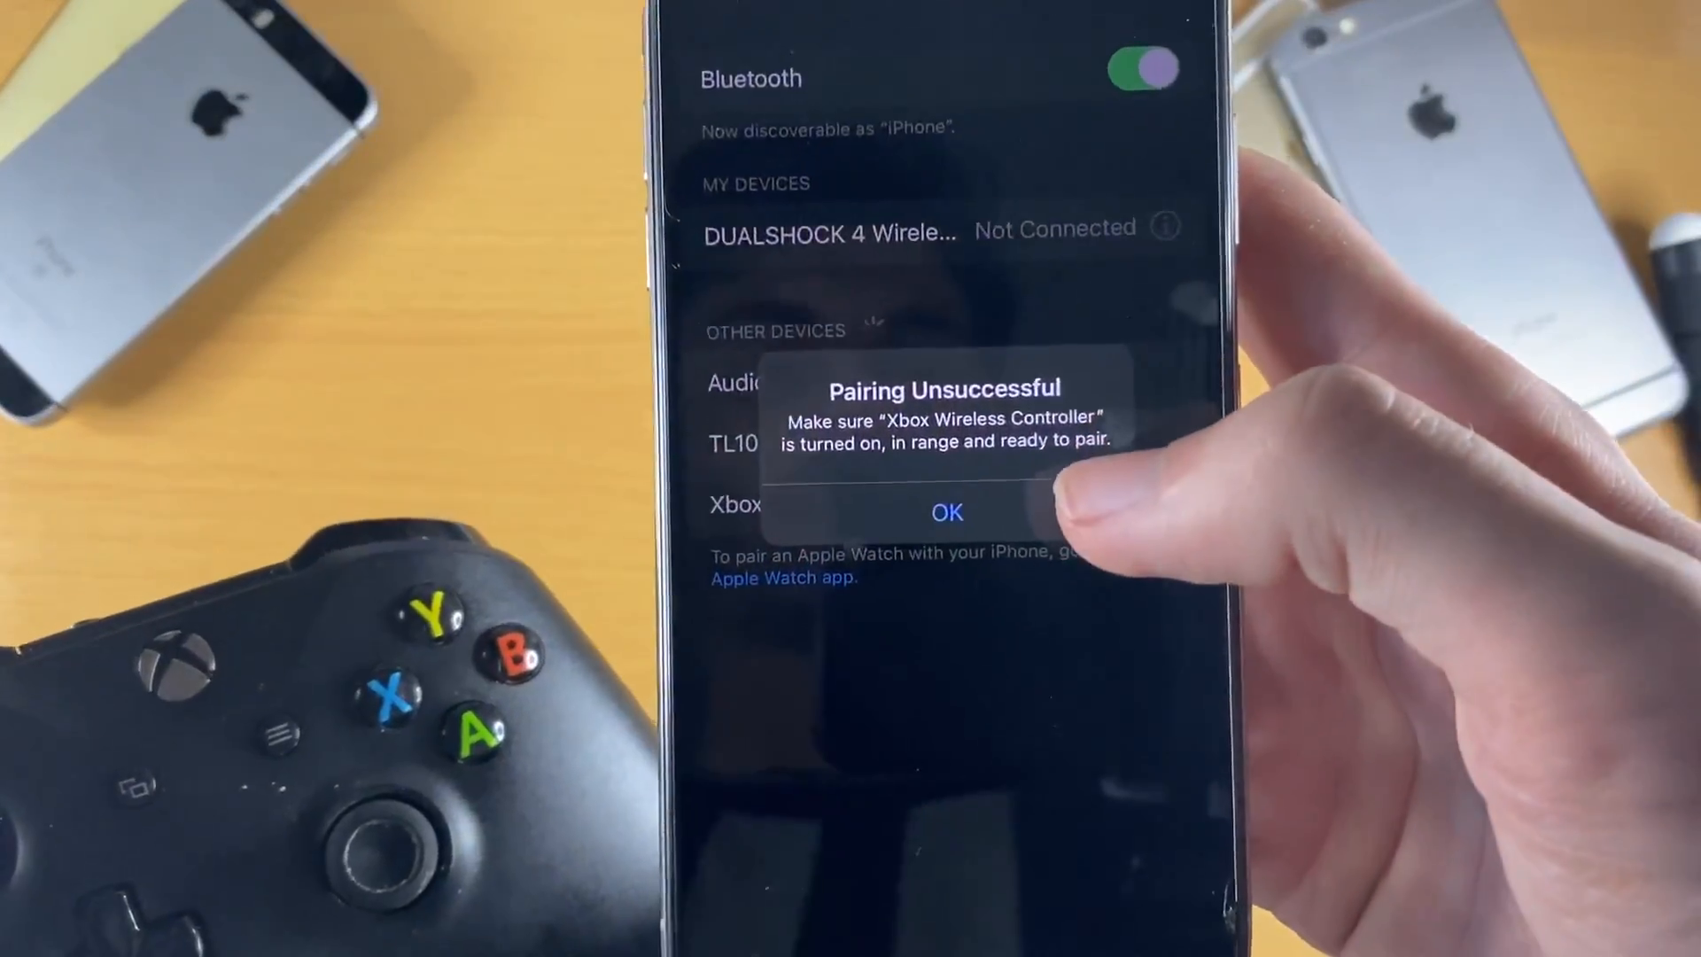
# Dismiss the Pairing Unsuccessful alert for the Xbox Wireless Controller.
pyautogui.click(946, 512)
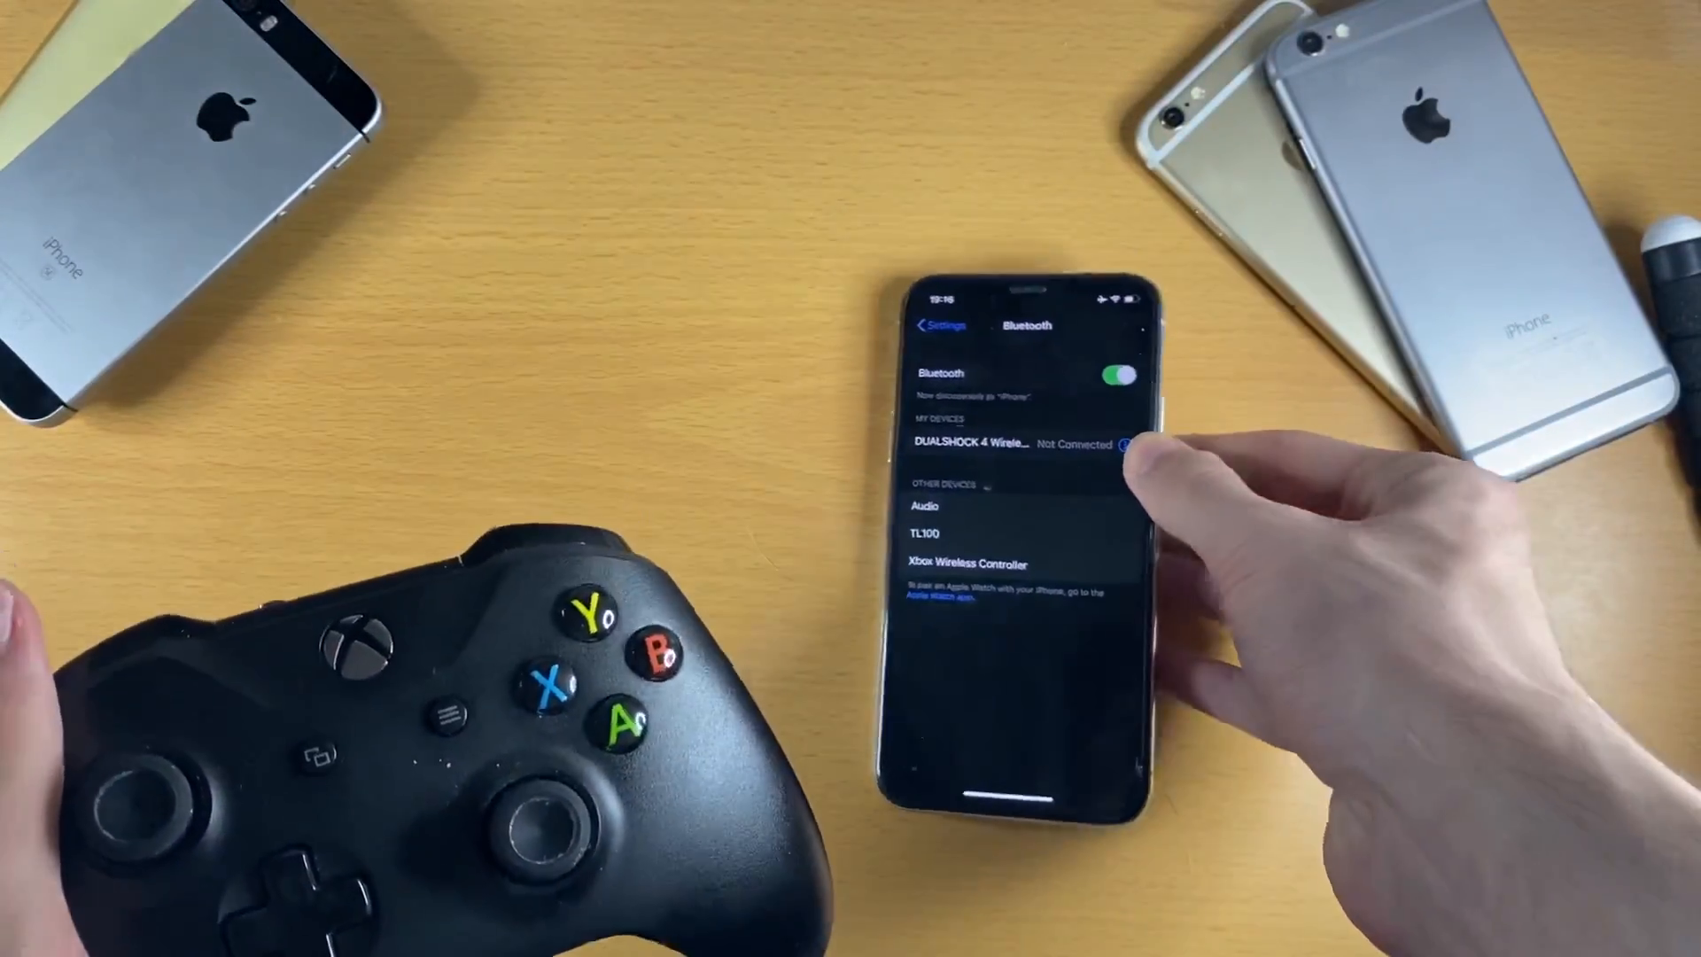